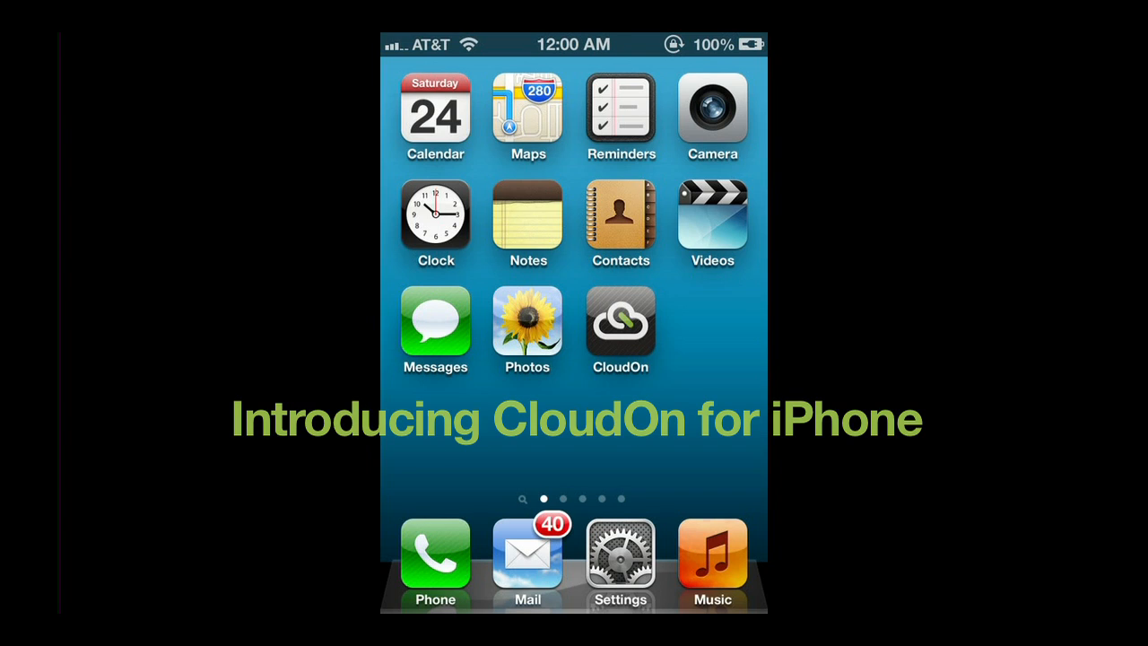
Launch CloudOn and log in, landing on the Recent Files list.
click(620, 319)
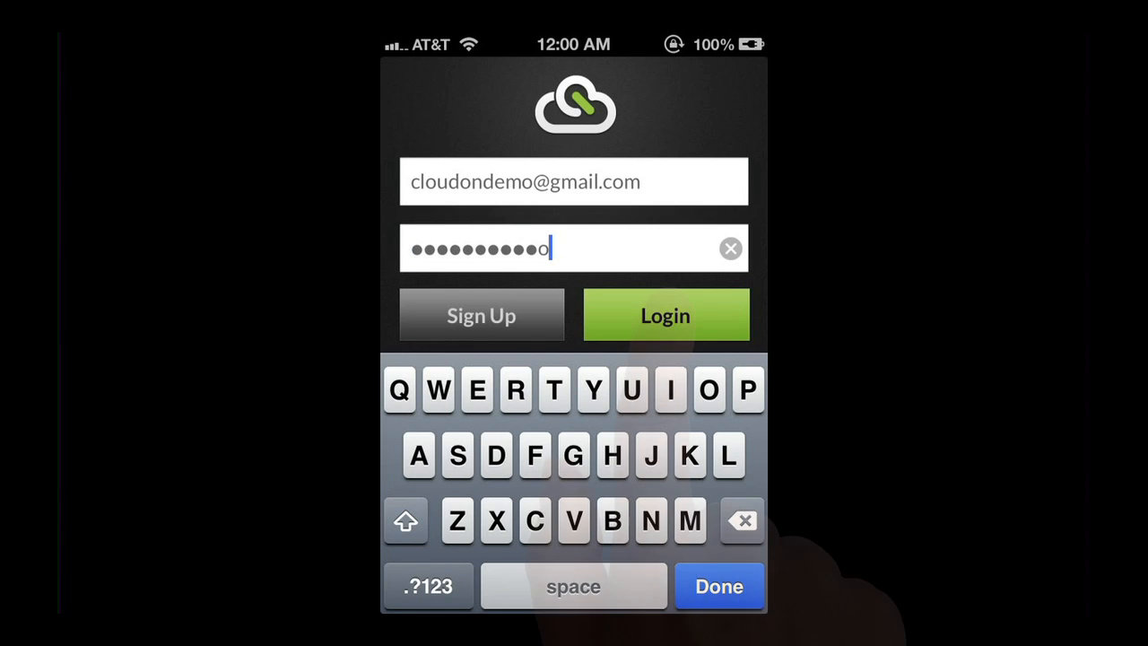
click(665, 316)
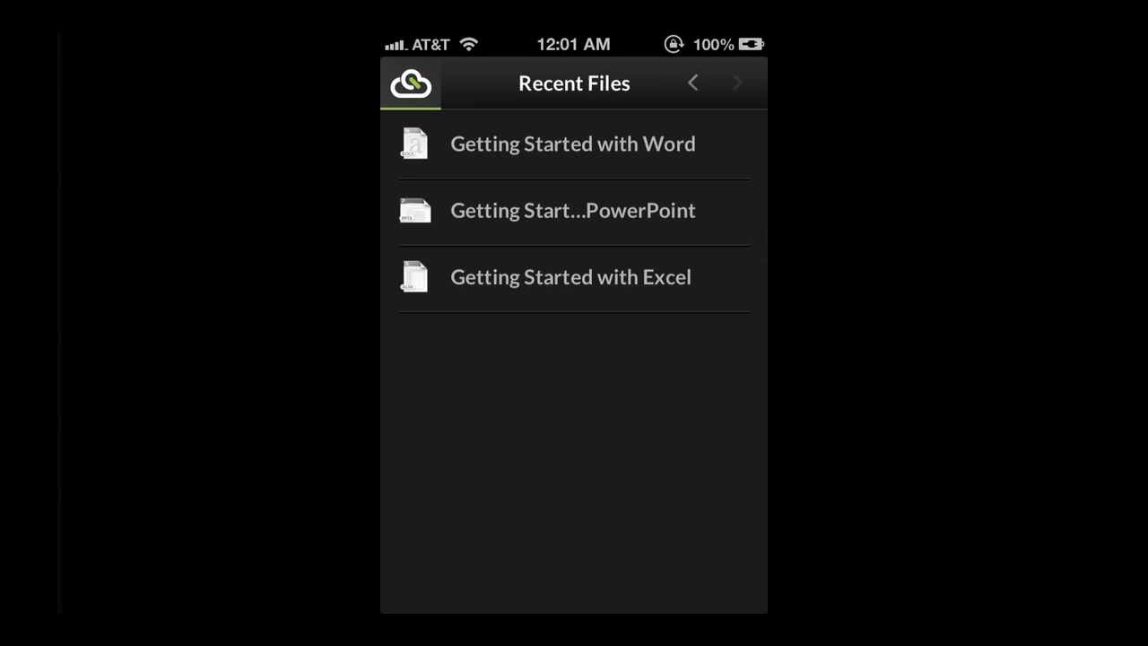
click(692, 82)
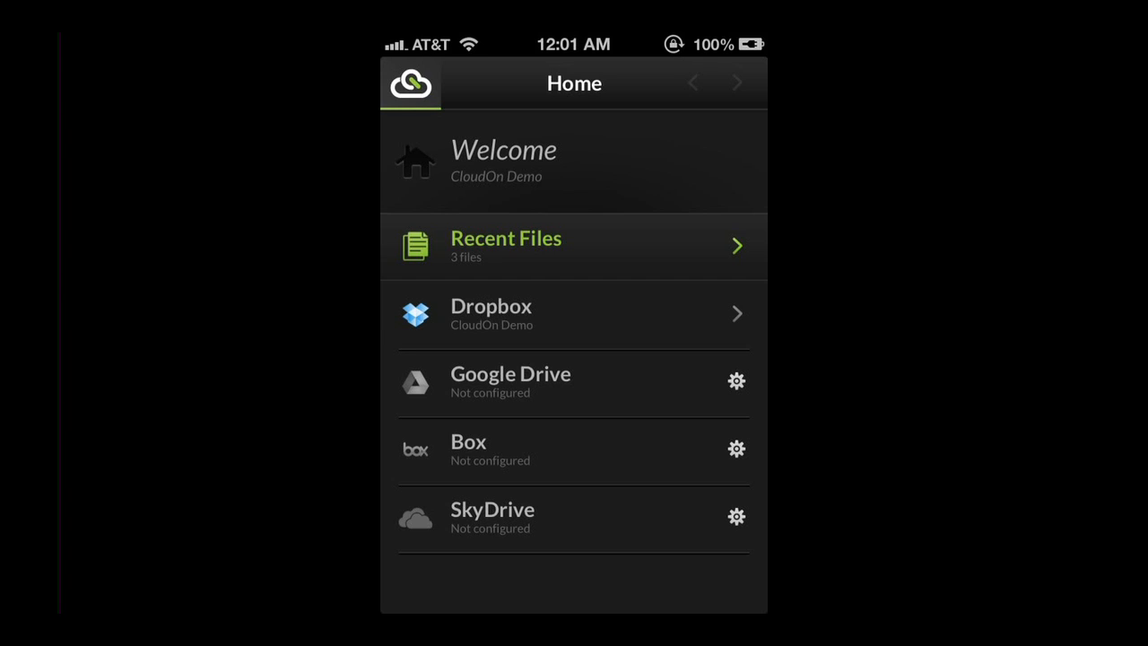
click(735, 448)
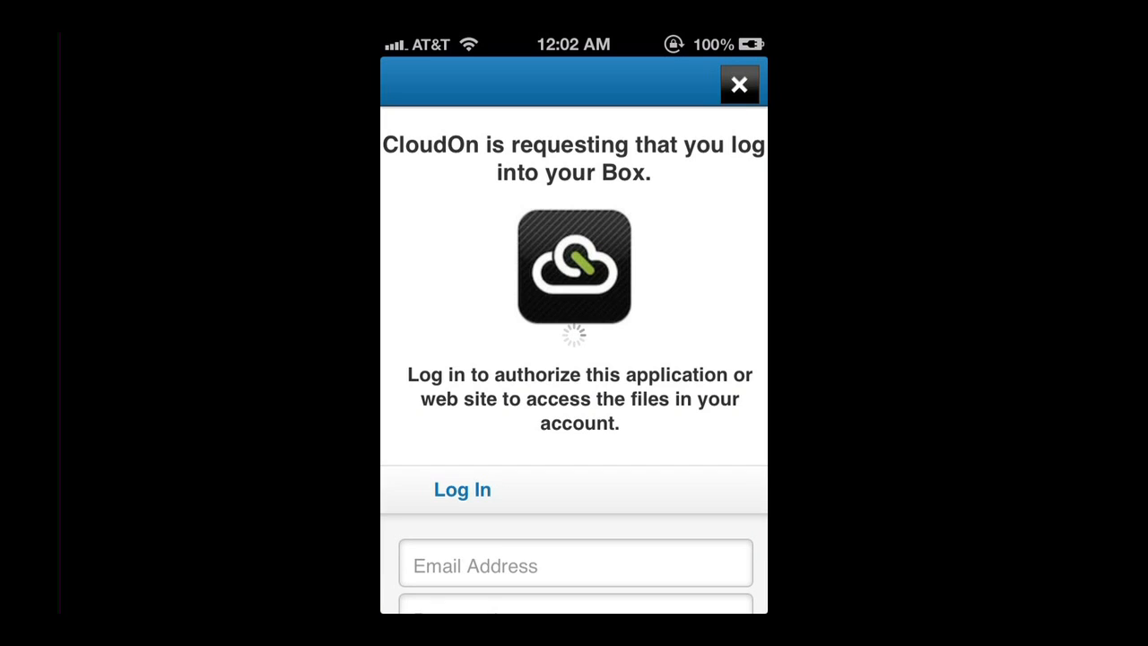
scroll(up, 3)
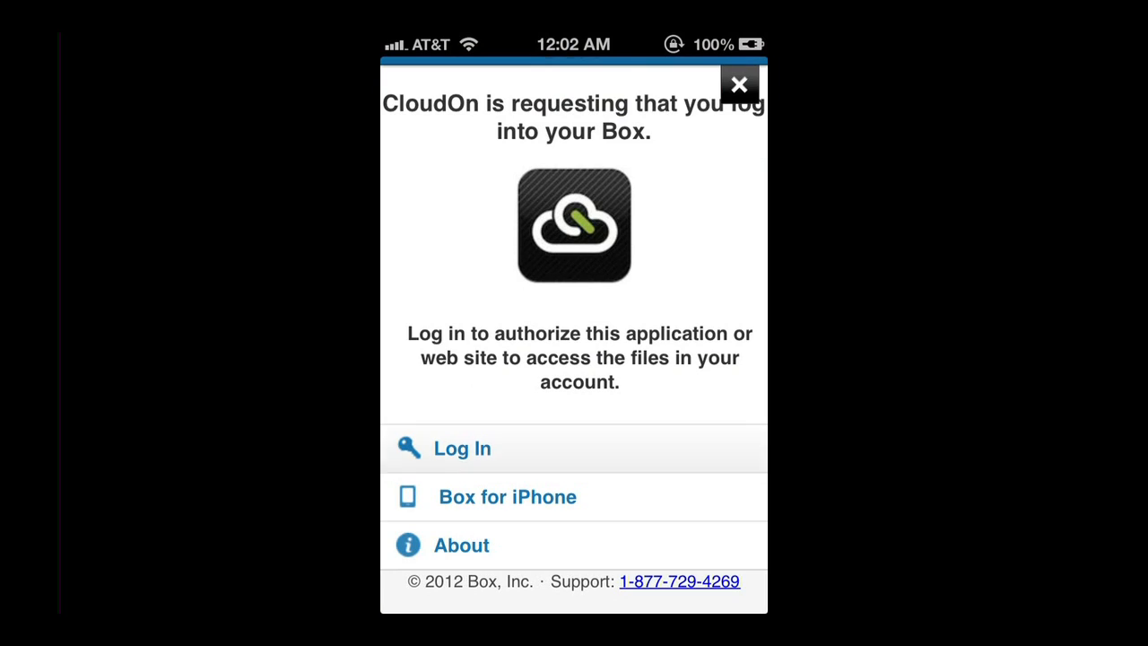
click(462, 449)
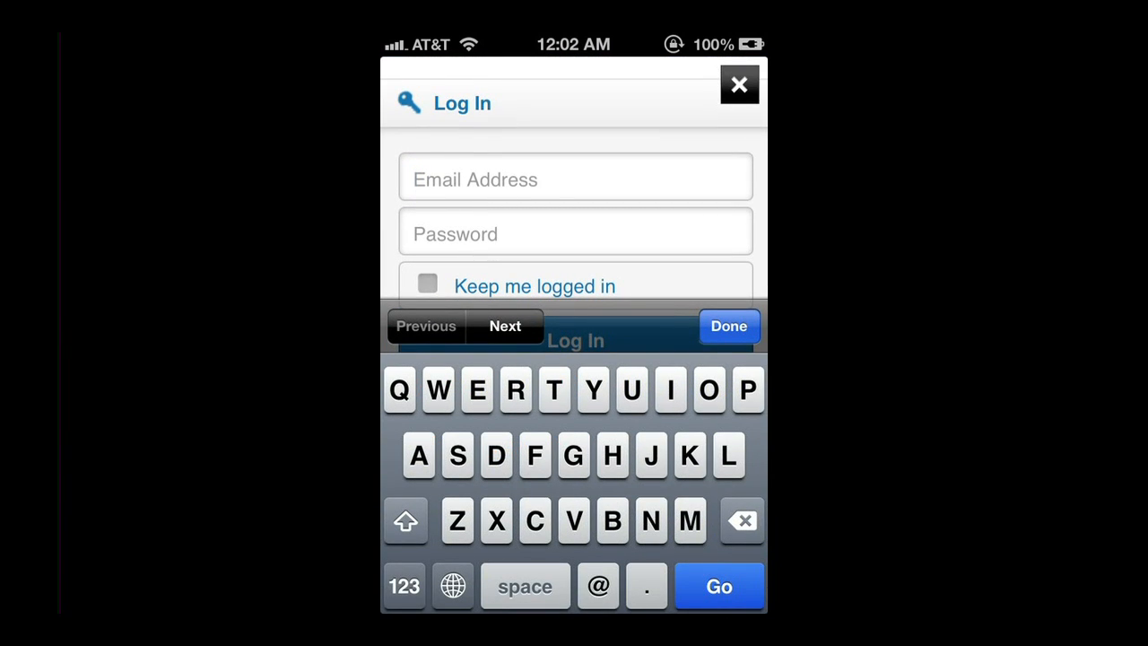
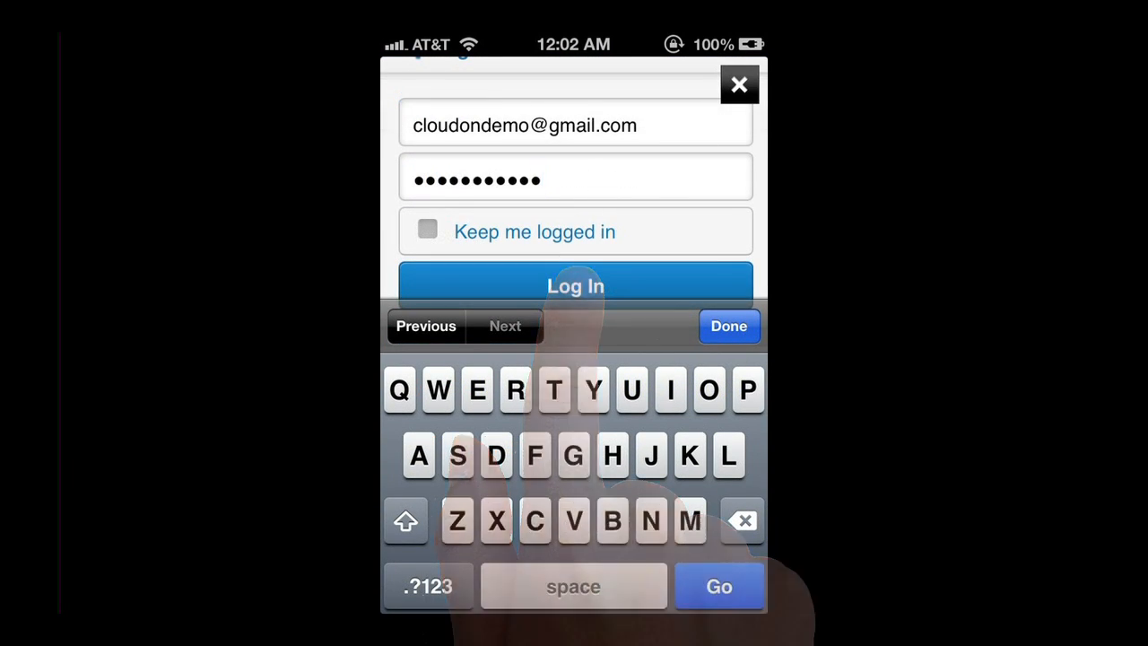
click(574, 285)
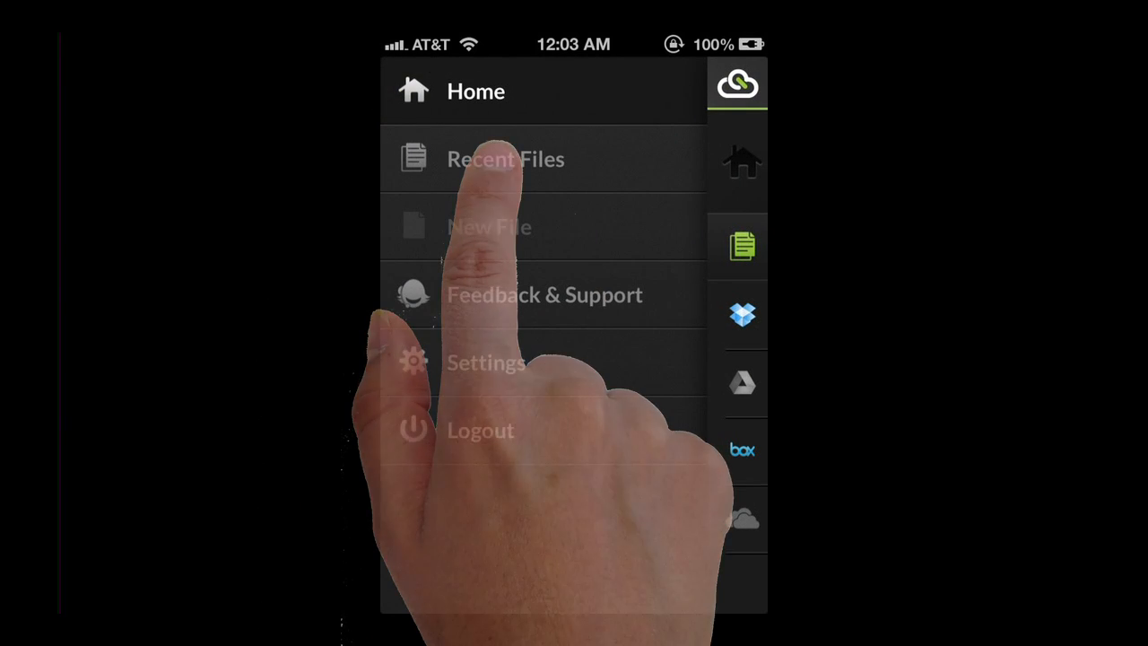
Review Recent Files and the Settings page listing Dropbox and Box as linked services.
click(506, 158)
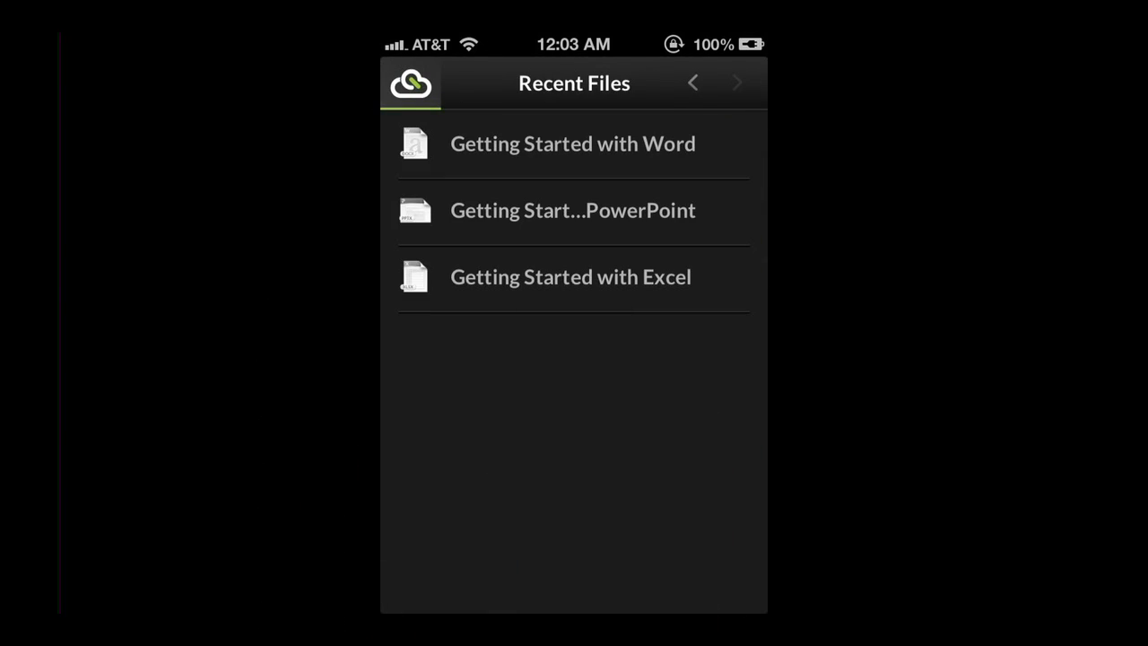
click(409, 82)
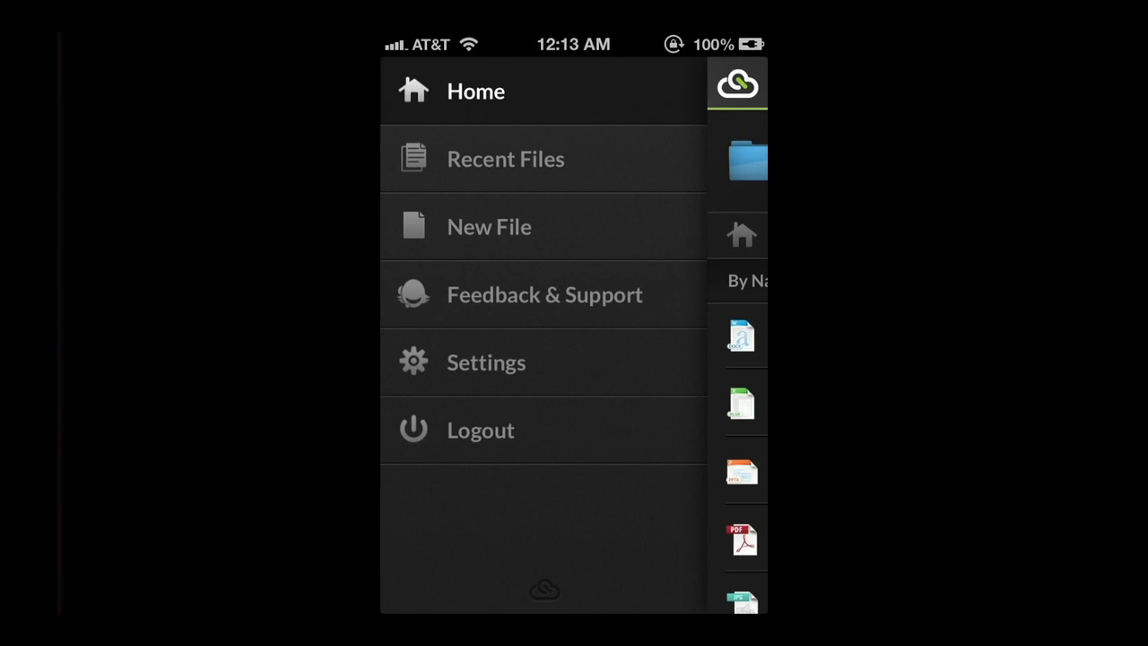
click(488, 226)
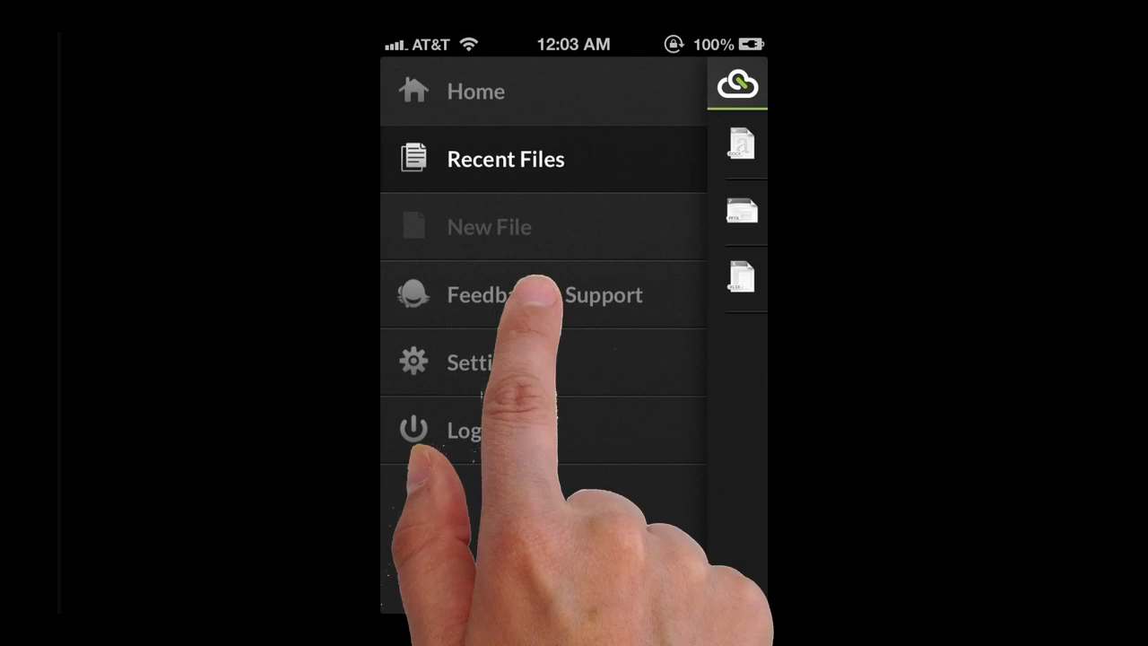
click(545, 294)
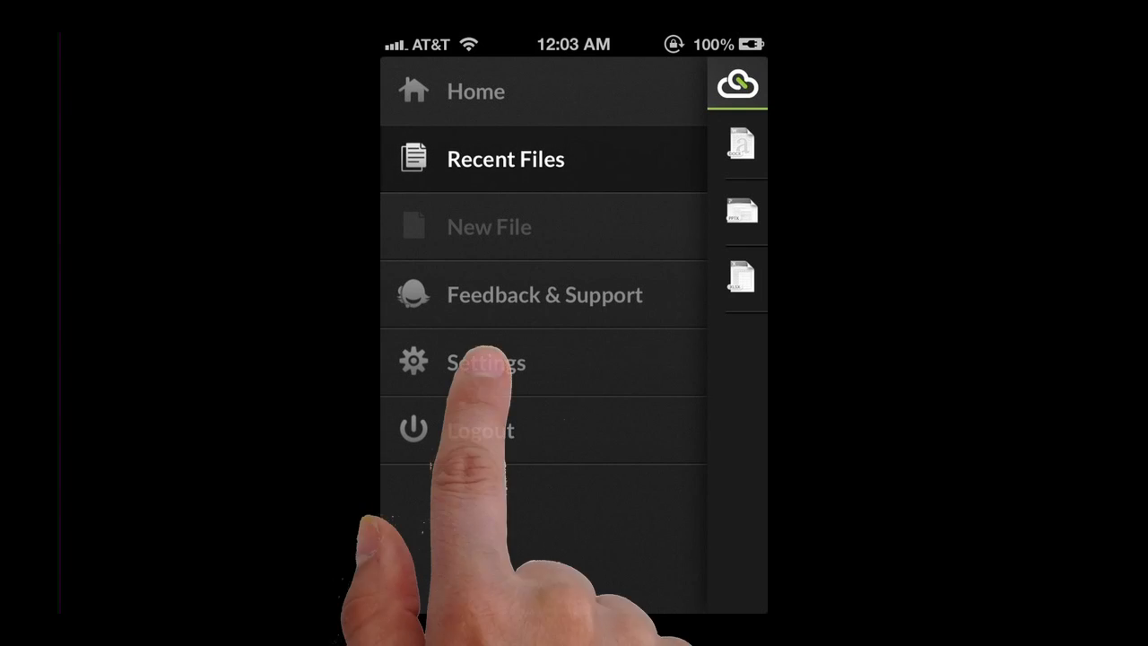
click(486, 362)
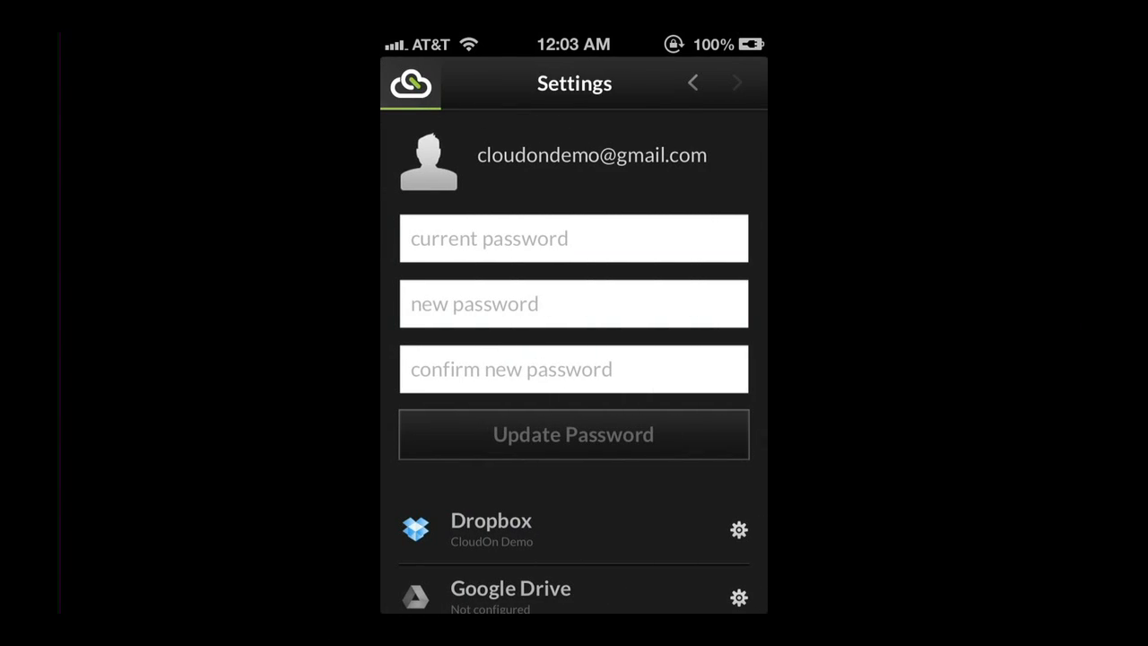
scroll(down, 3)
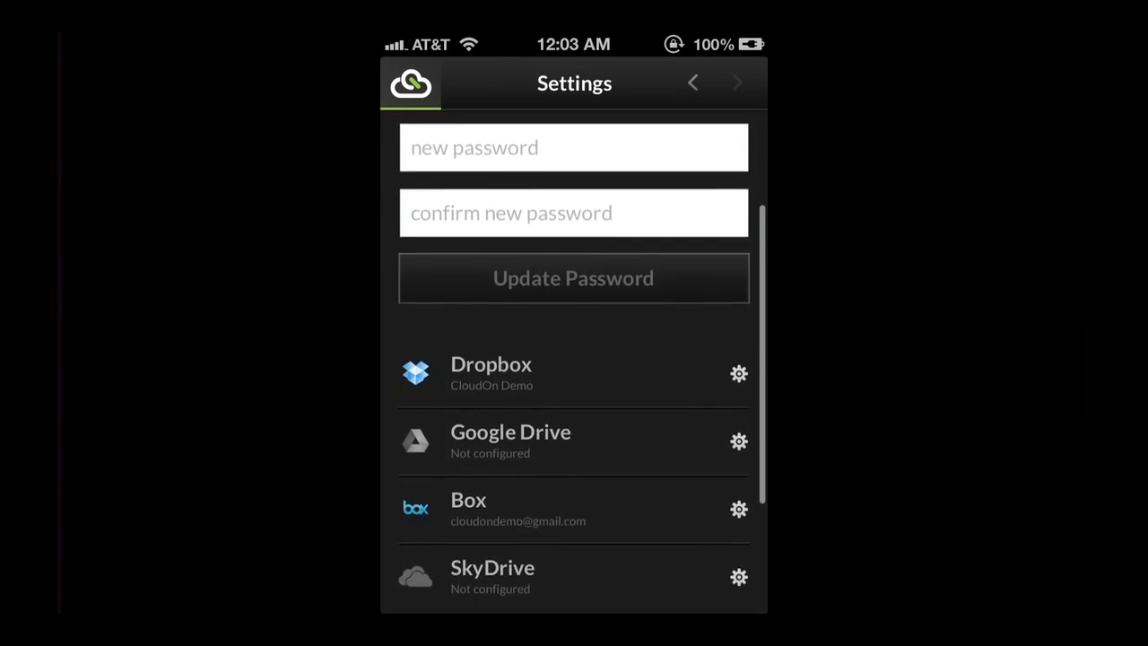
scroll(down, 3)
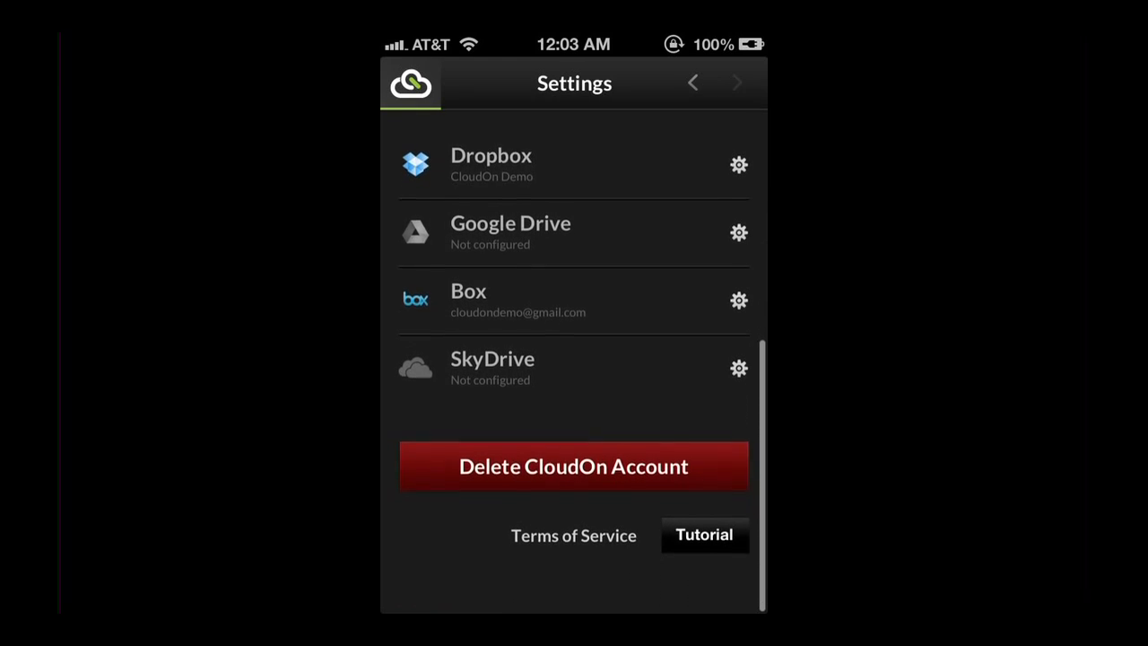
Switch to Dropbox from the side menu to show its top-level folders.
click(411, 82)
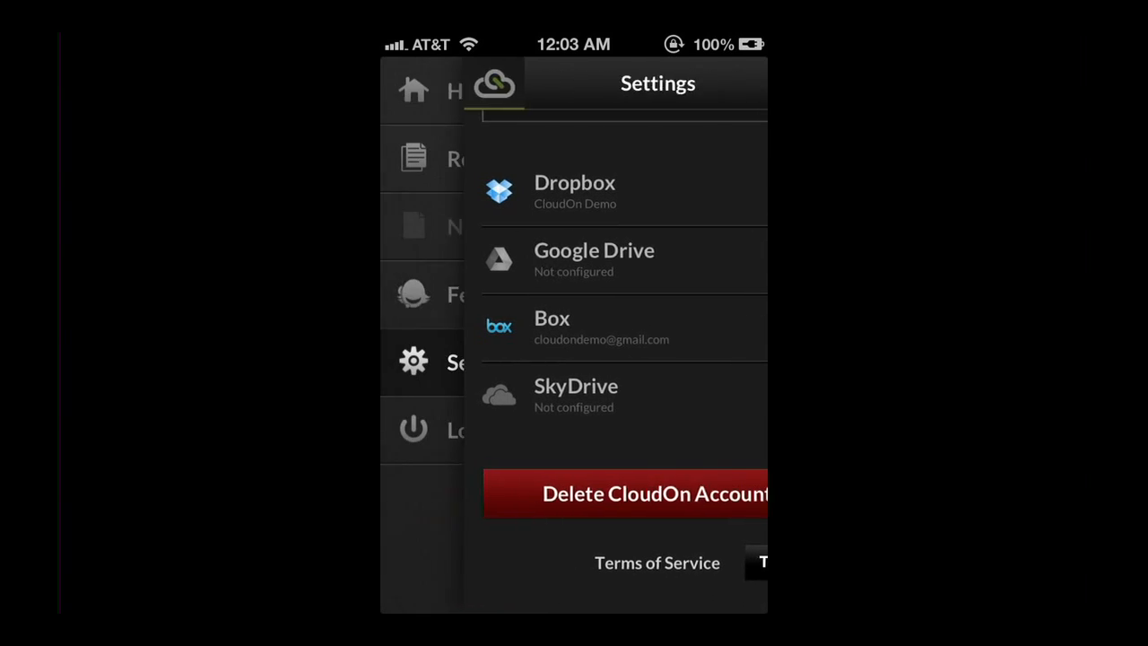
click(412, 89)
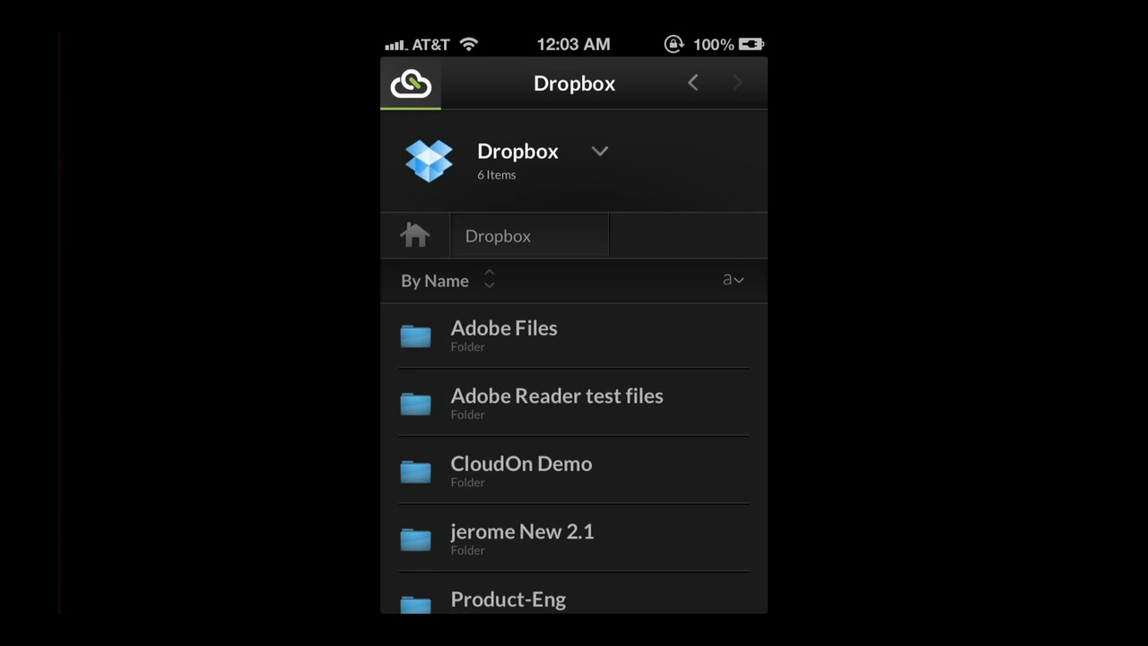
Open '1 Getting Started with Word' from the CloudOn Demo folder in the Word editor.
click(520, 462)
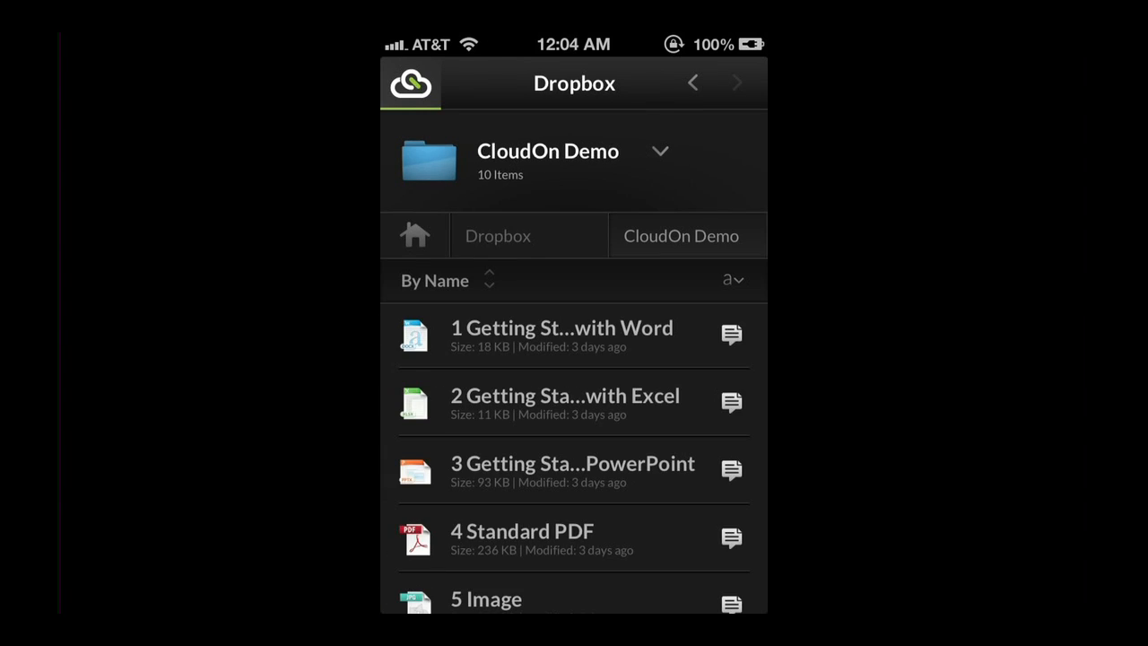
click(561, 337)
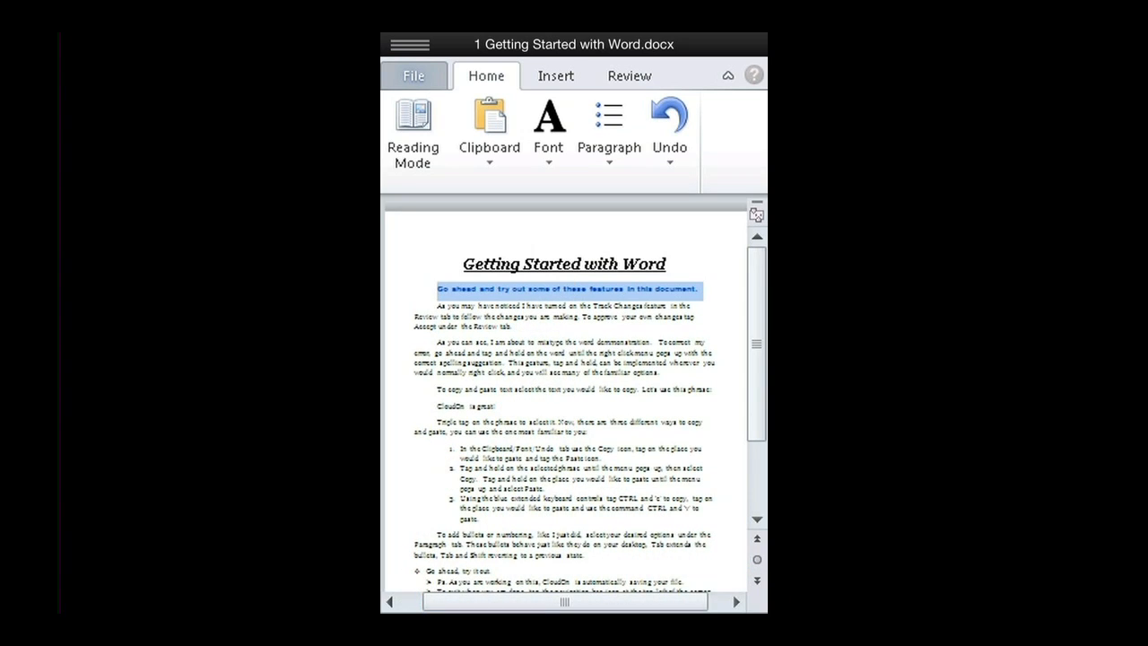
Add 'Welcome to' before the document title, then close it back to the Dropbox file list.
click(548, 126)
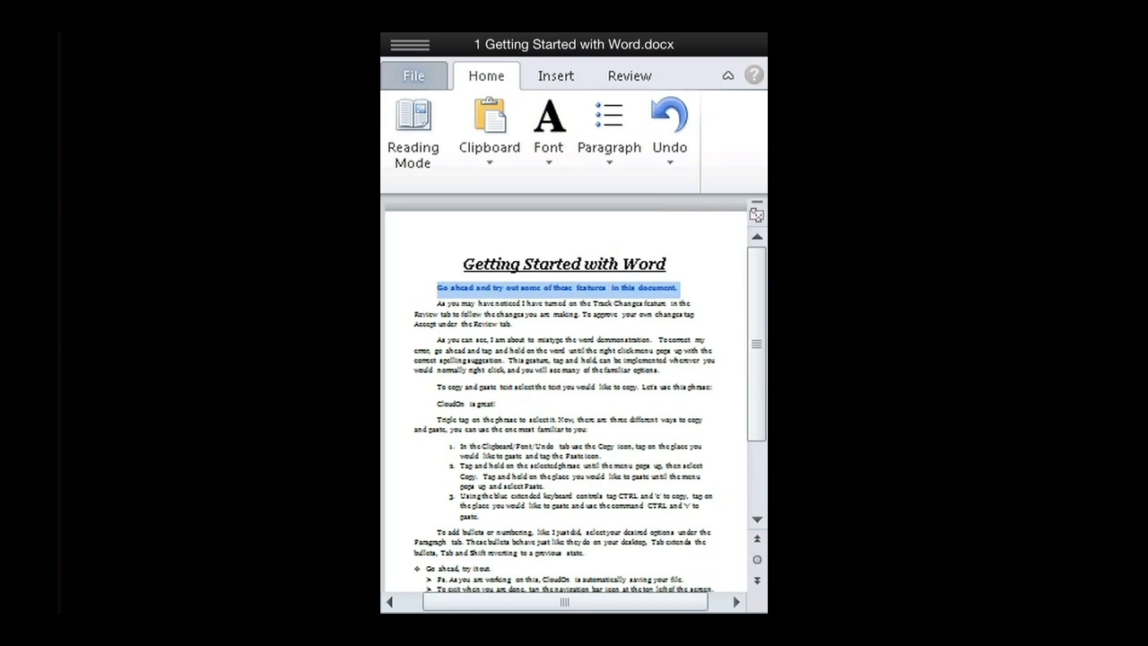
click(628, 75)
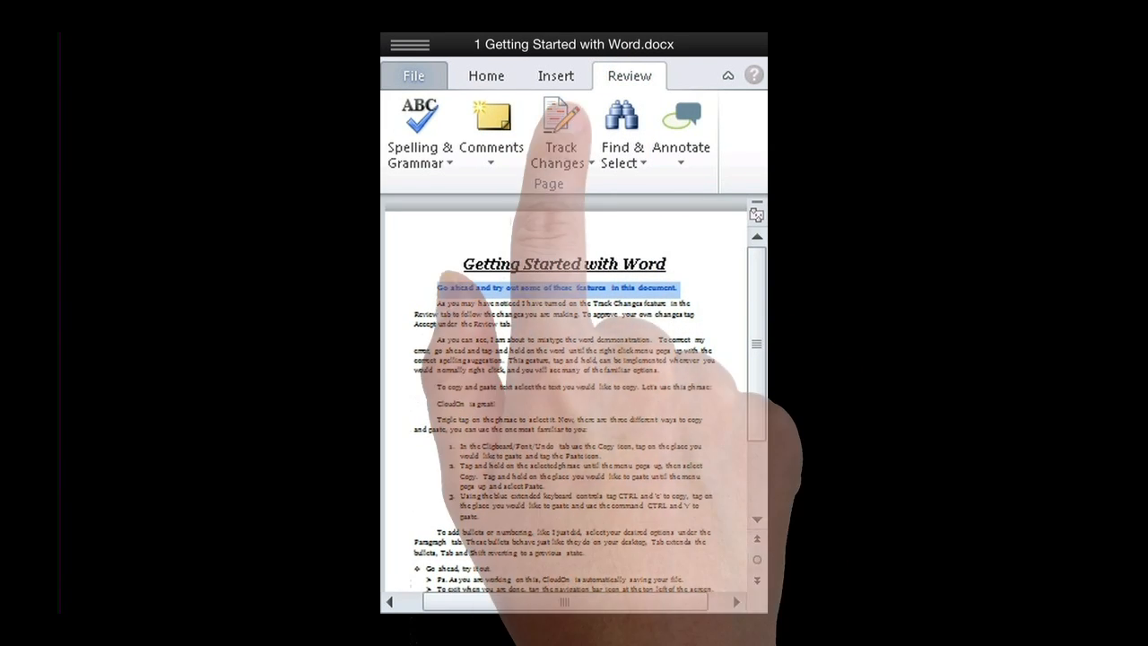
click(559, 129)
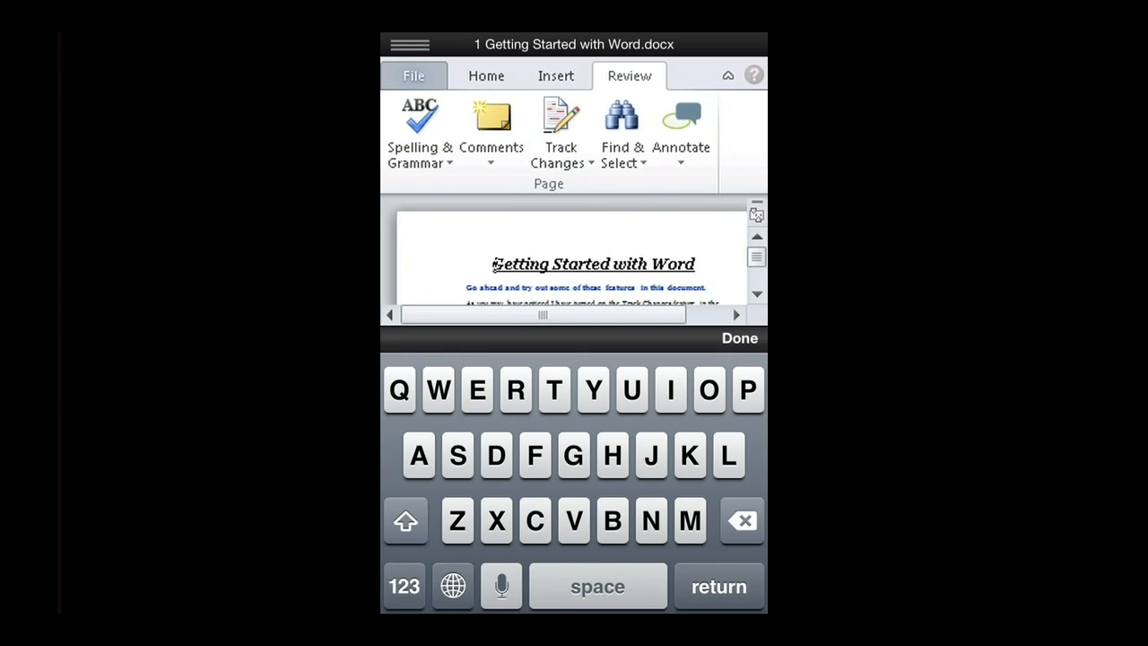
text(Welcome to)
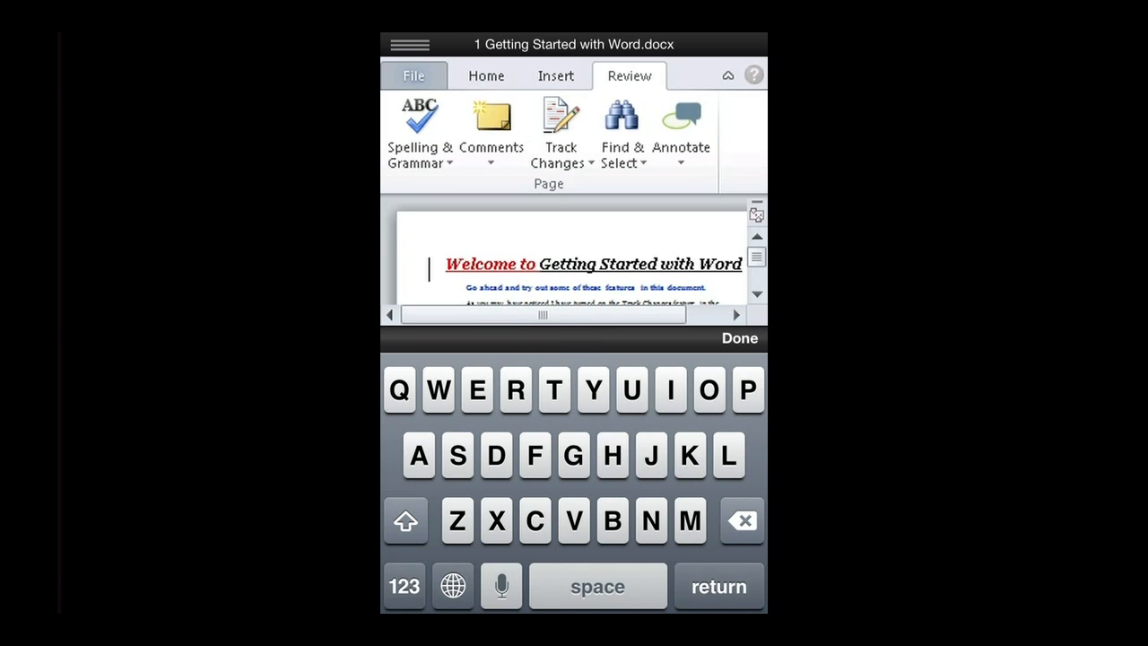
click(738, 337)
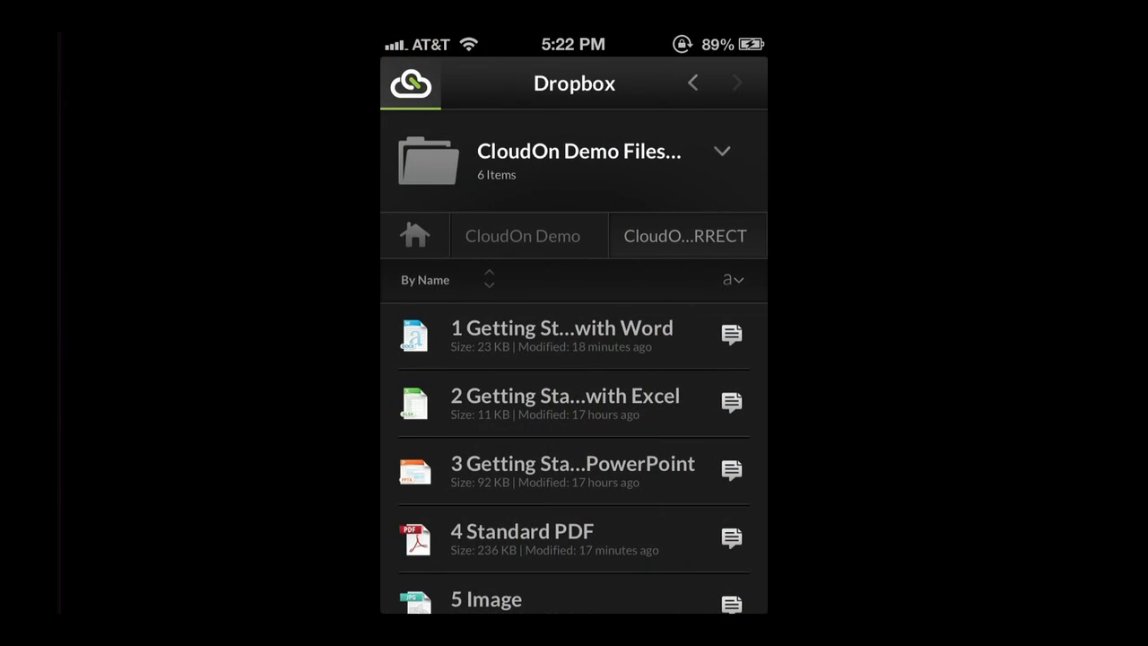
View the Word file's sharing options and file-selection toolbar, then return to the Dropbox root.
click(563, 396)
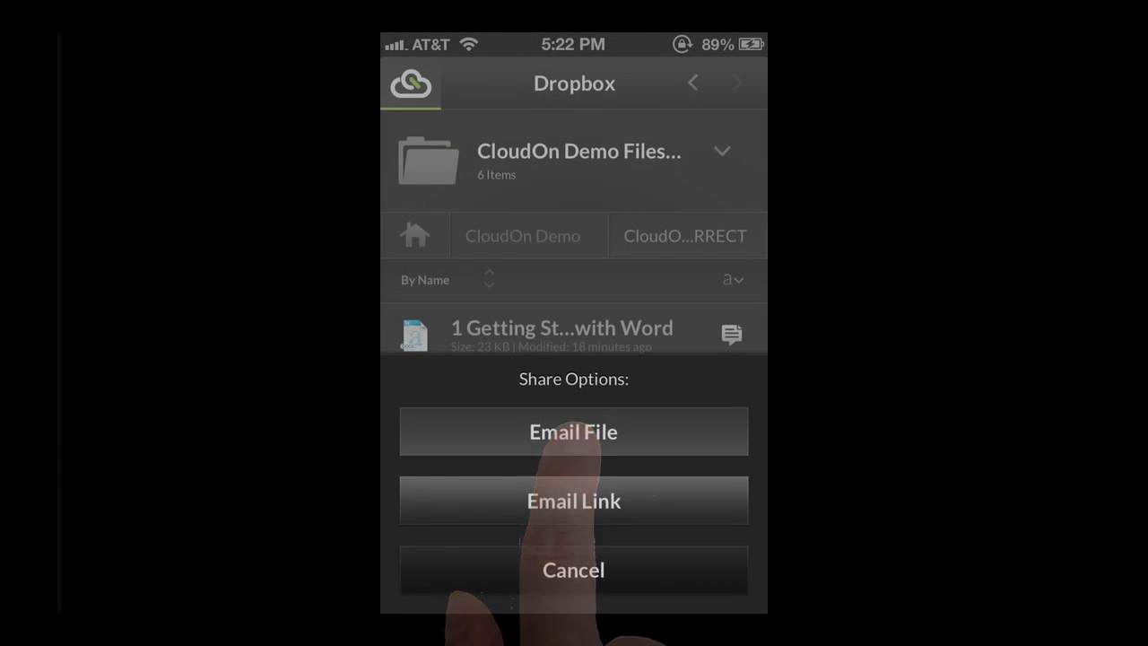
click(574, 431)
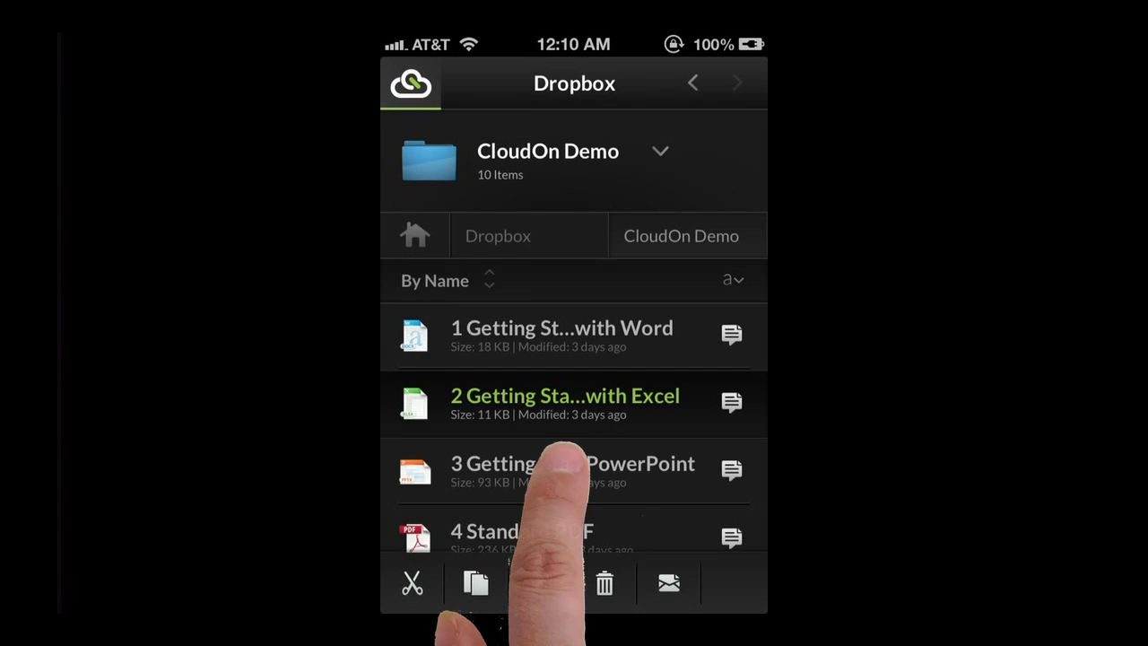
click(572, 463)
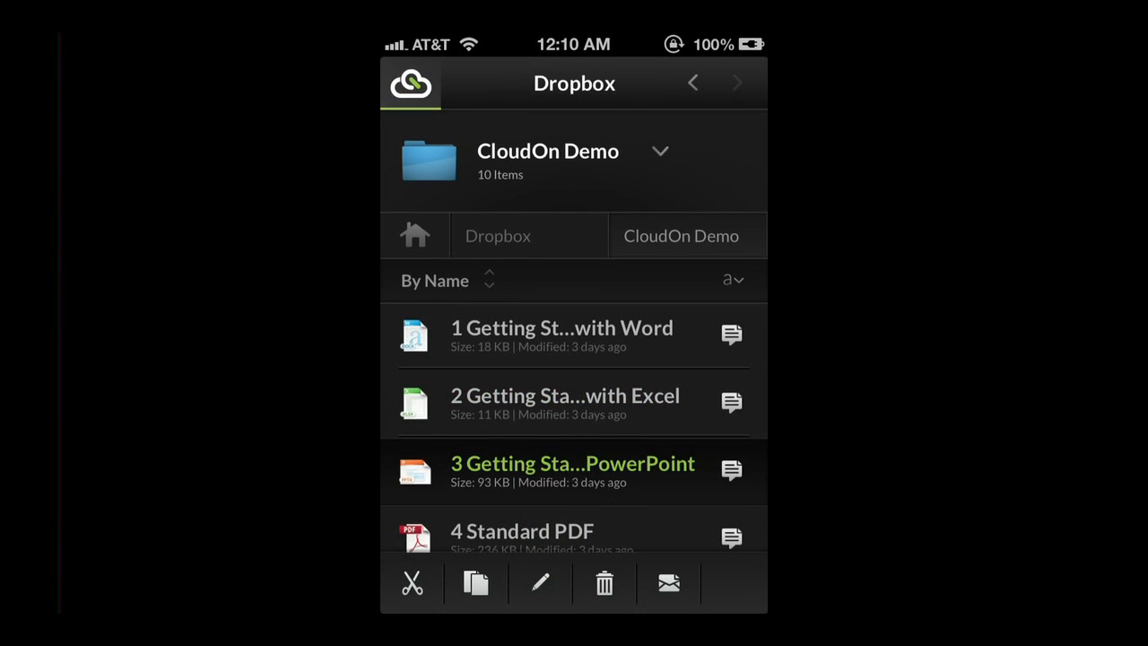
click(572, 463)
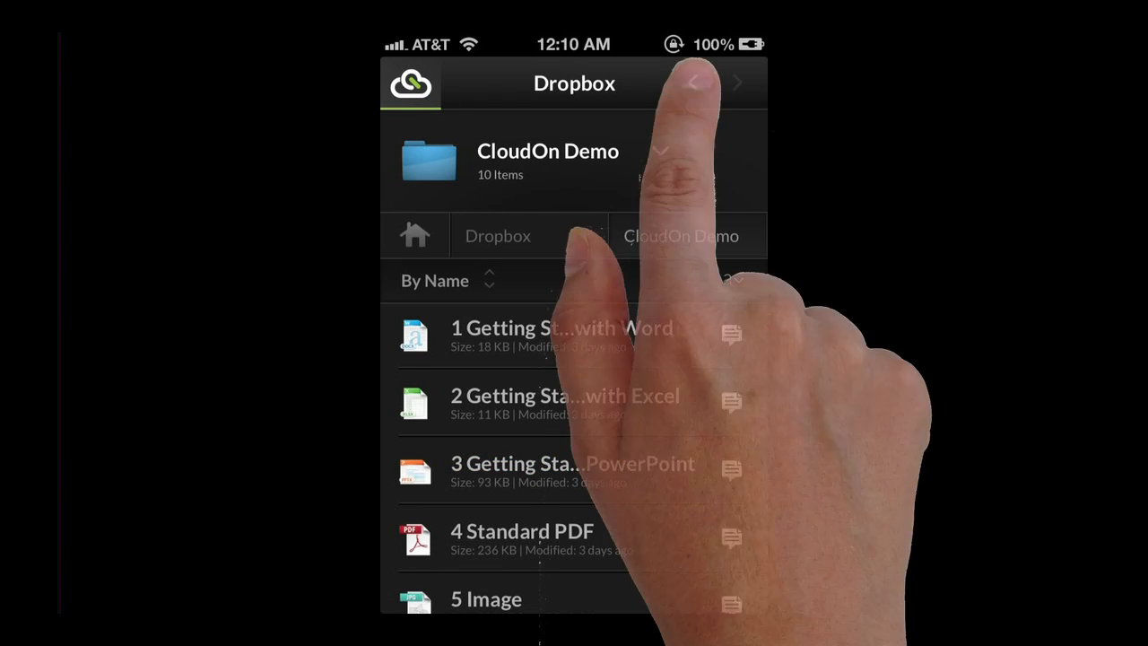
click(692, 82)
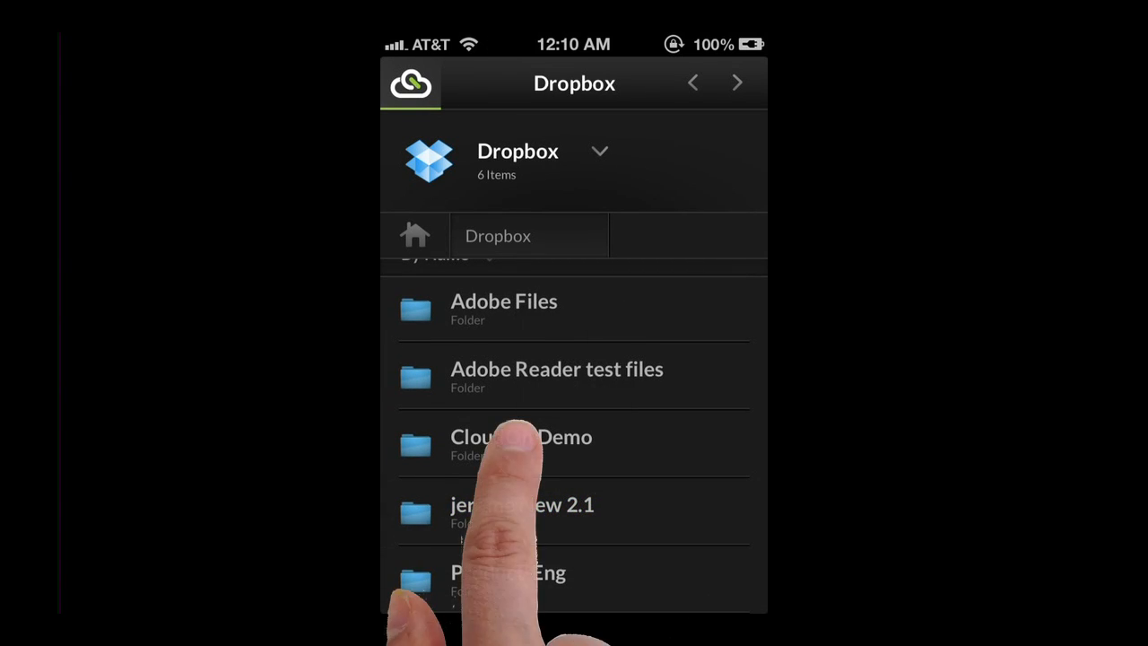
Post a 'Remember to send' note on the Excel getting-started file and open the workbook.
click(522, 438)
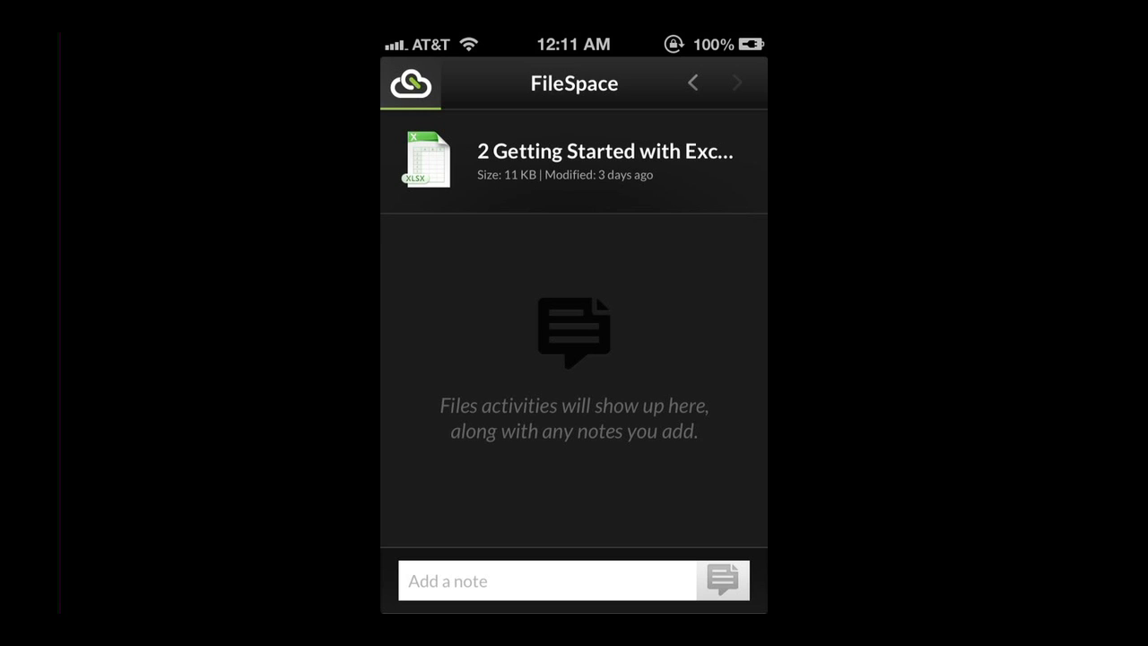
click(547, 581)
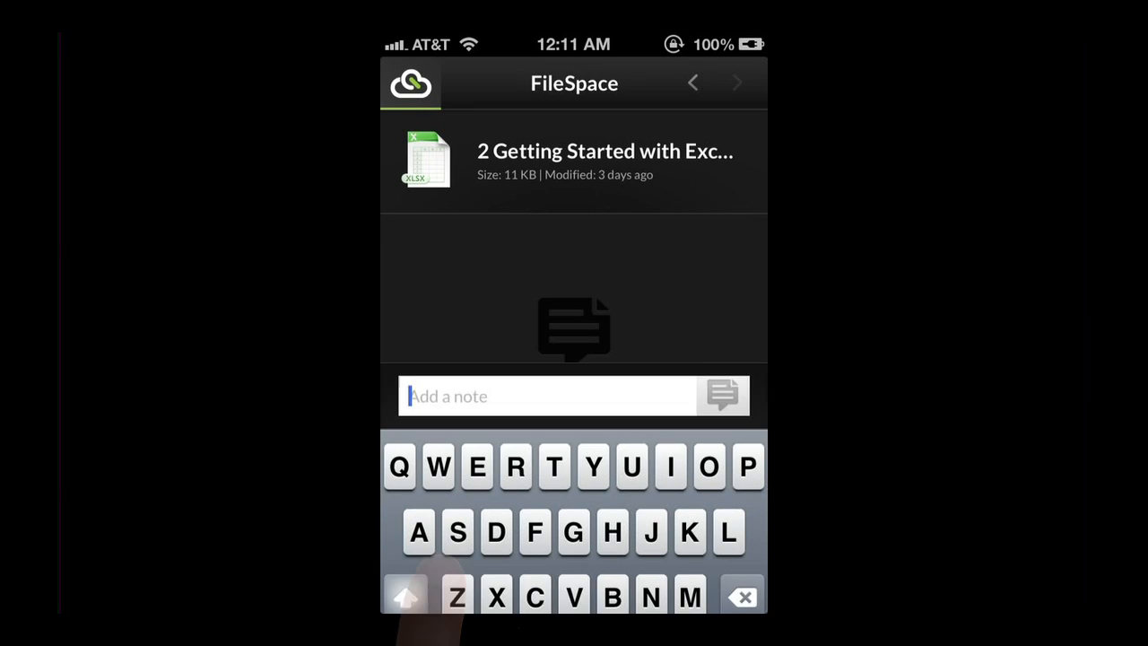
text(Remem)
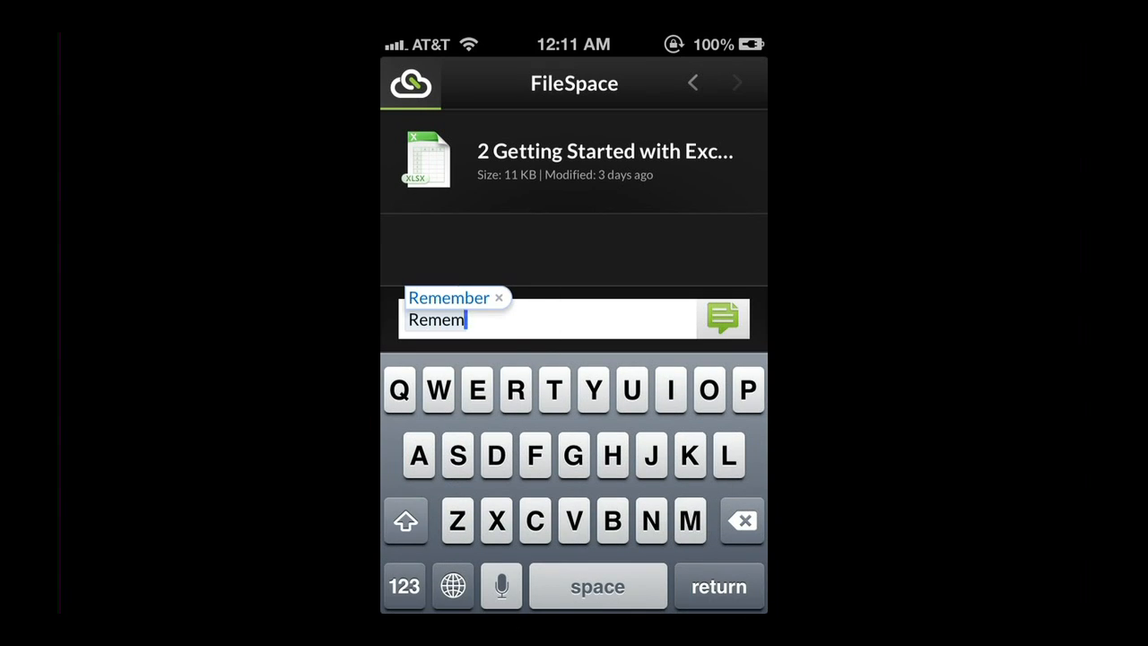
text(to send)
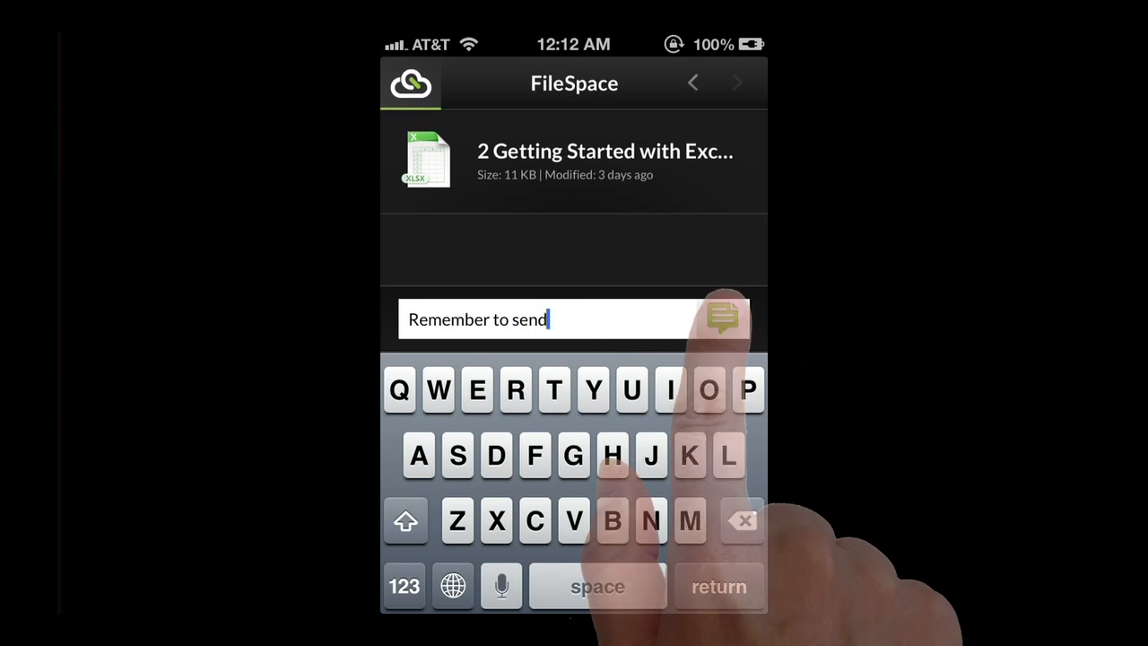
click(724, 319)
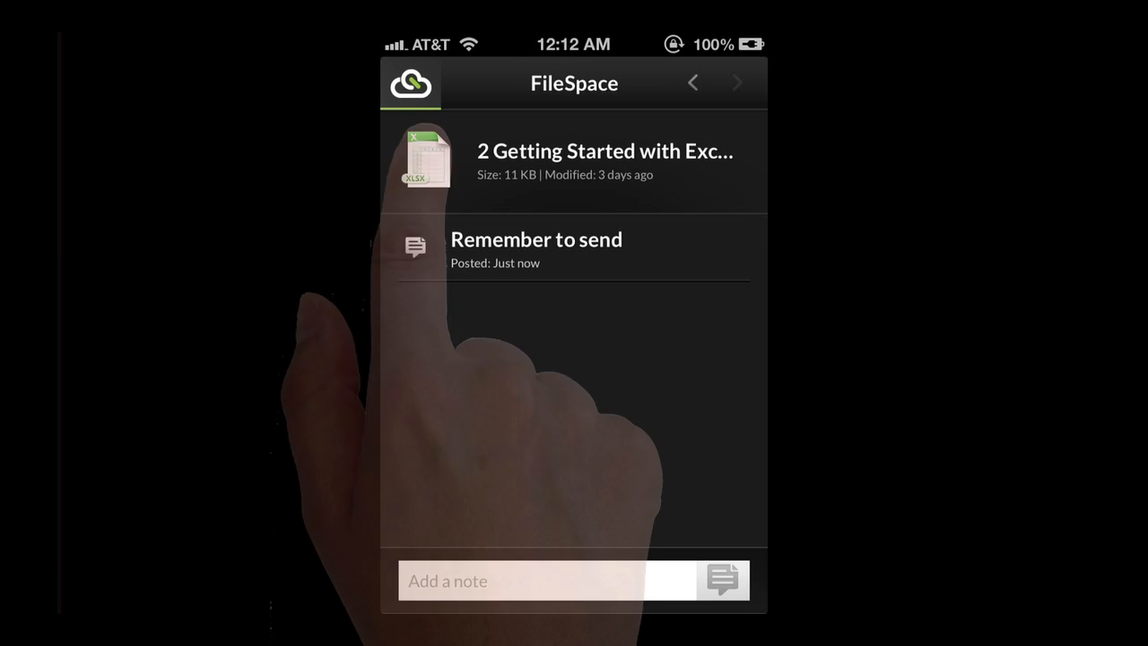
click(574, 161)
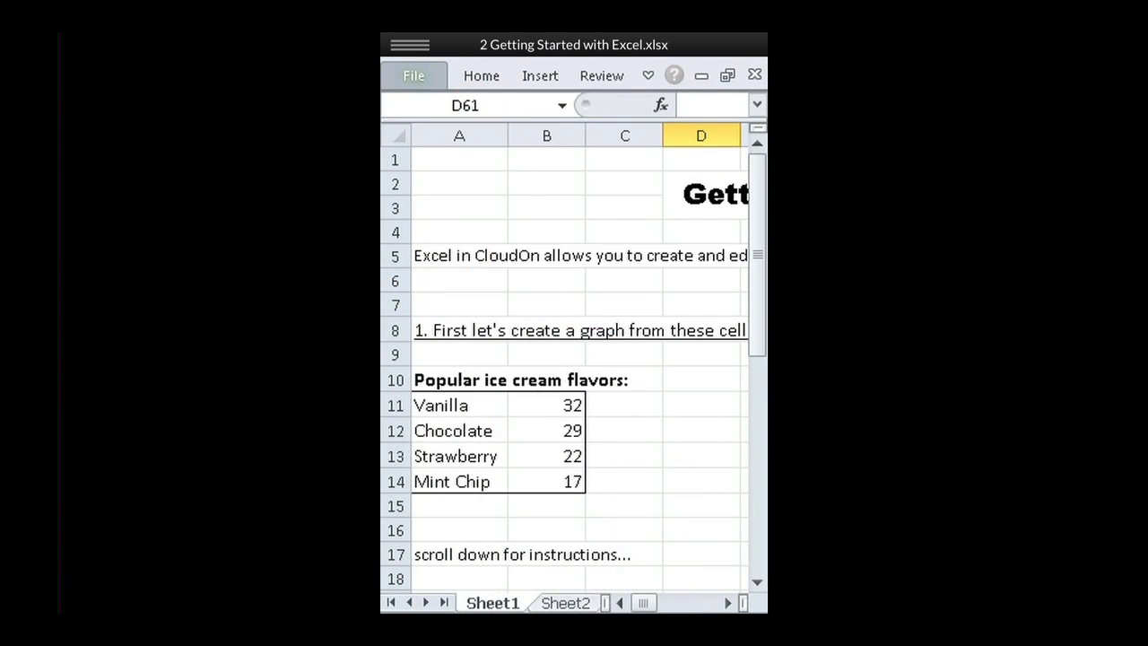
Browse the workbook's Home and Insert command ribbons, then close it to the main menu.
click(481, 76)
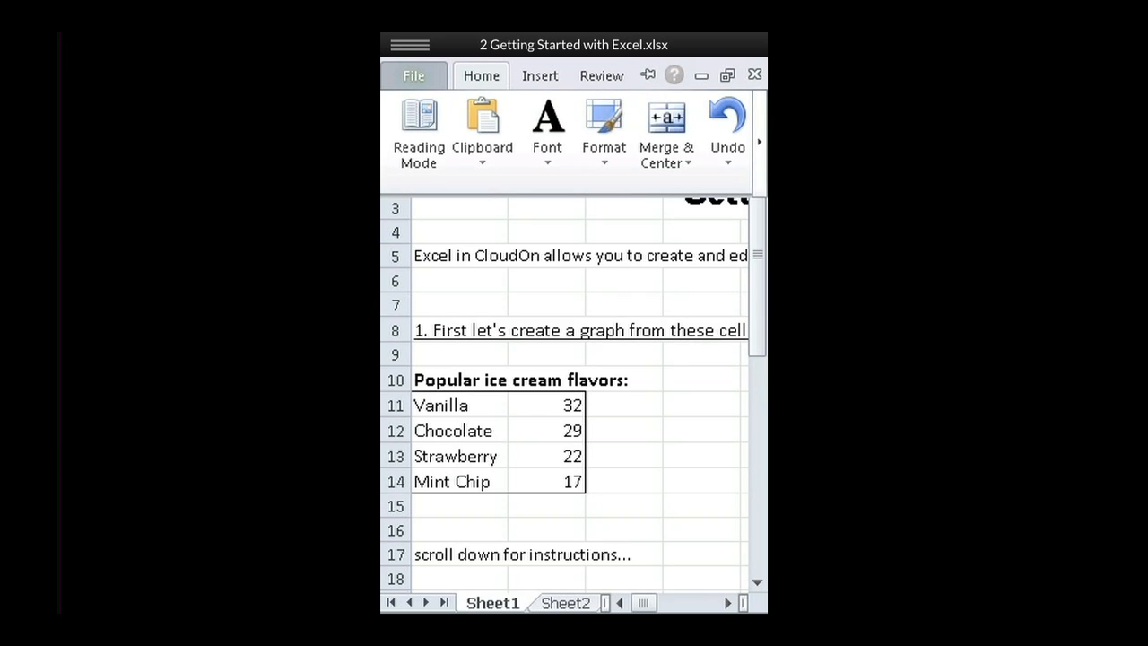
click(603, 129)
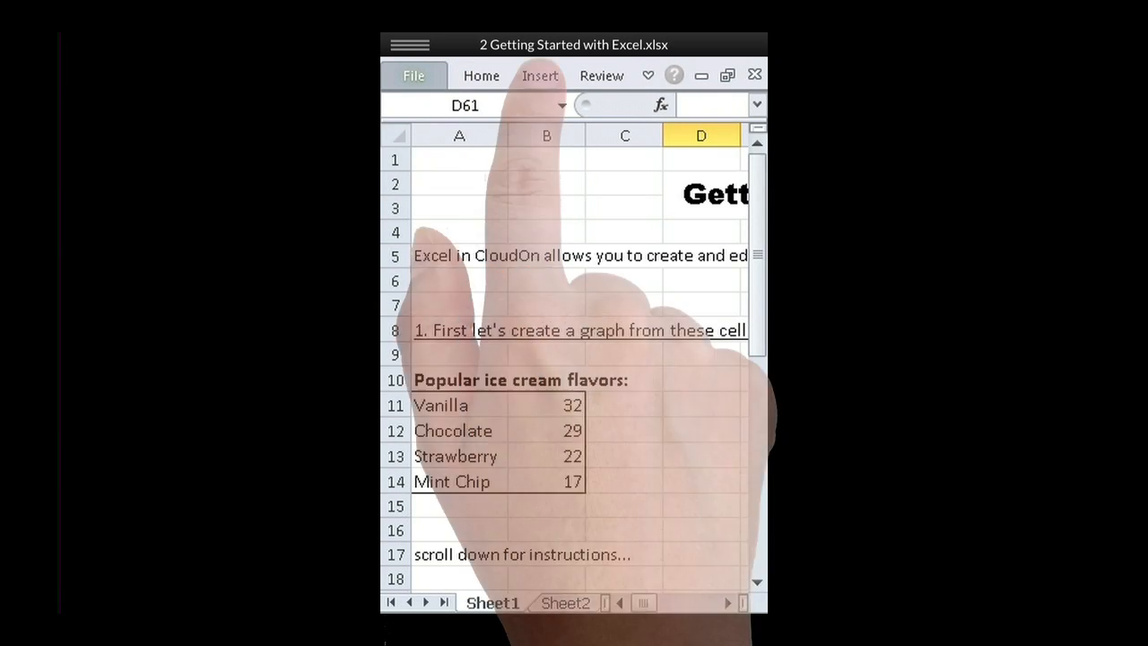
click(540, 75)
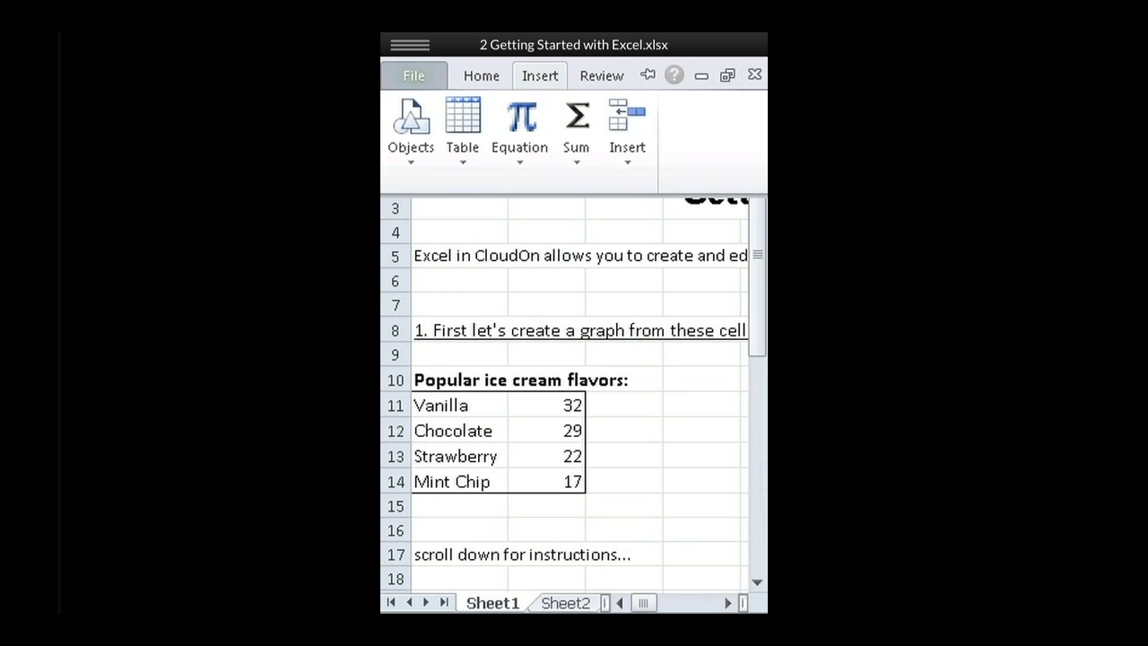
click(628, 129)
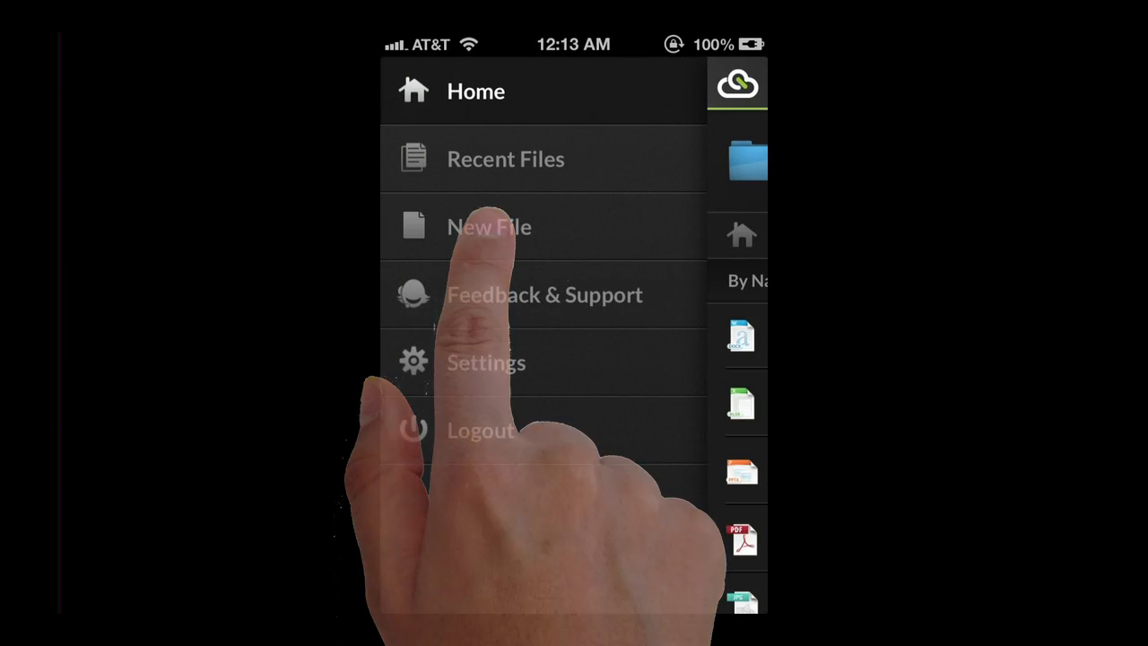
Create a new PowerPoint presentation named 'Demo file' from New File and open it.
click(488, 226)
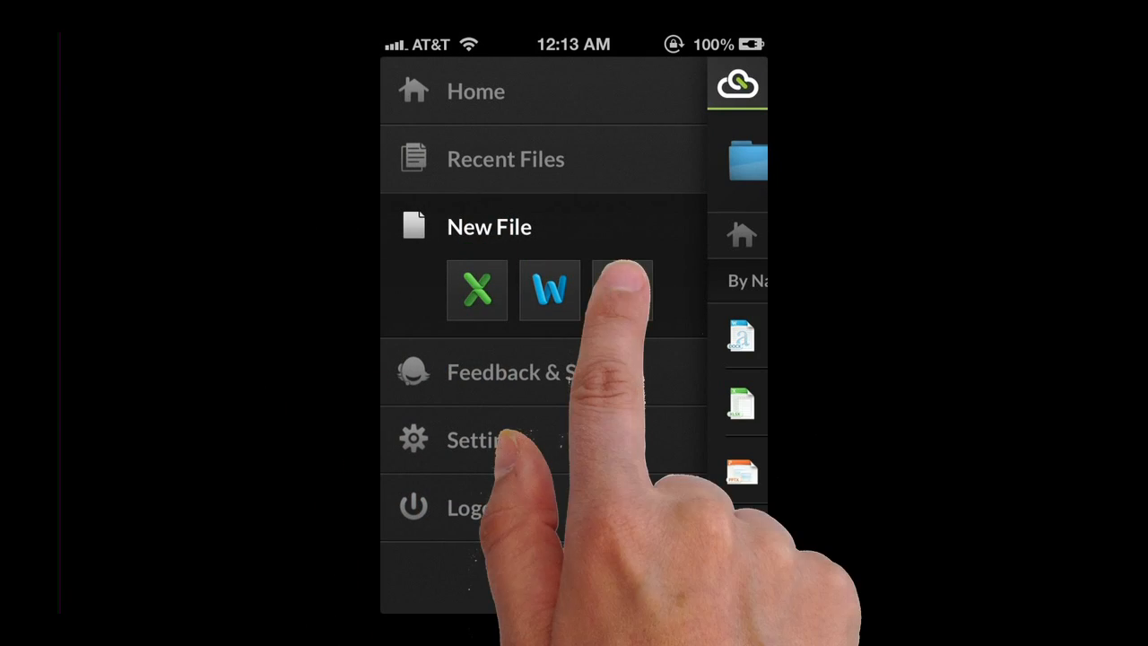
click(622, 291)
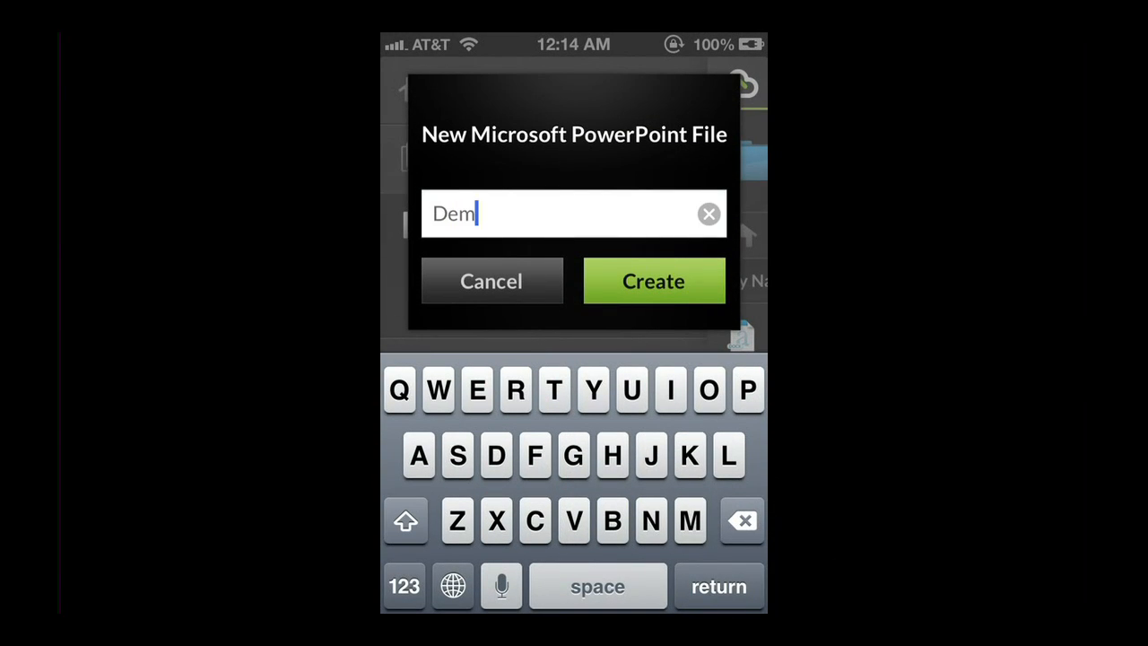
click(653, 280)
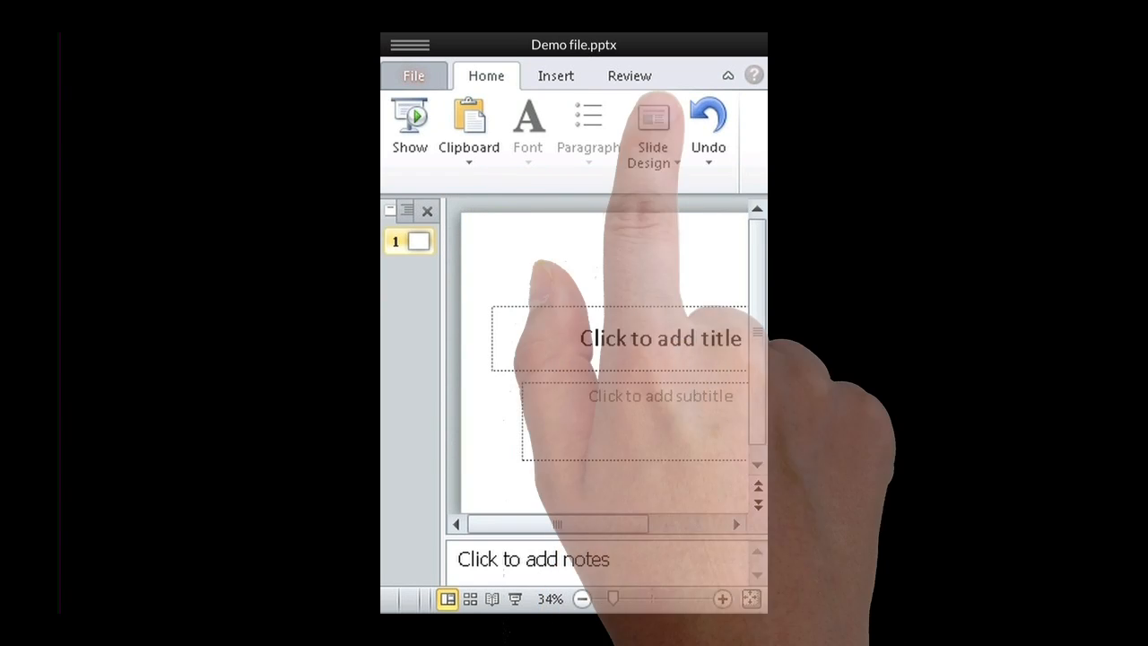
Browse slide layouts, then title the first slide 'Welcome'.
click(653, 126)
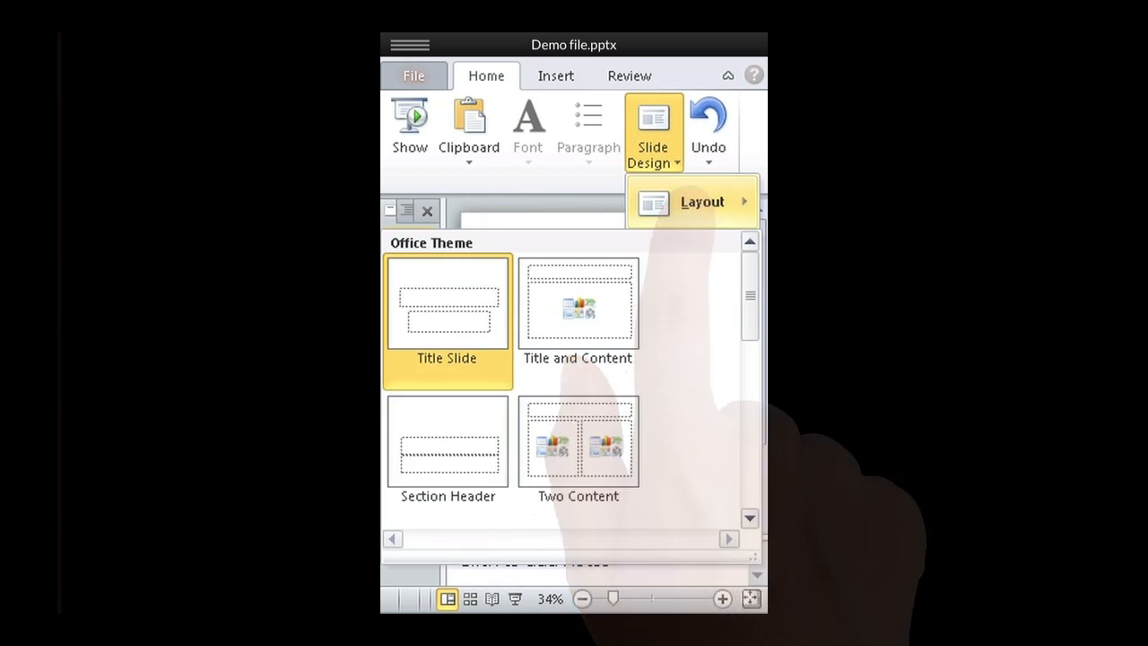
click(447, 305)
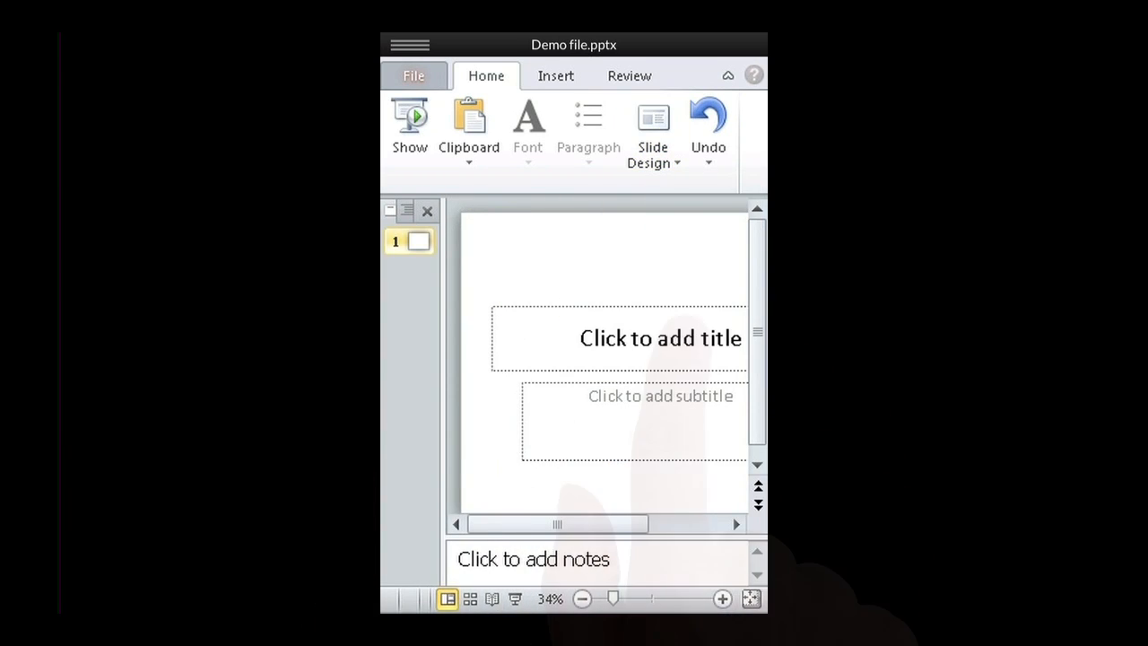
text(Welcome)
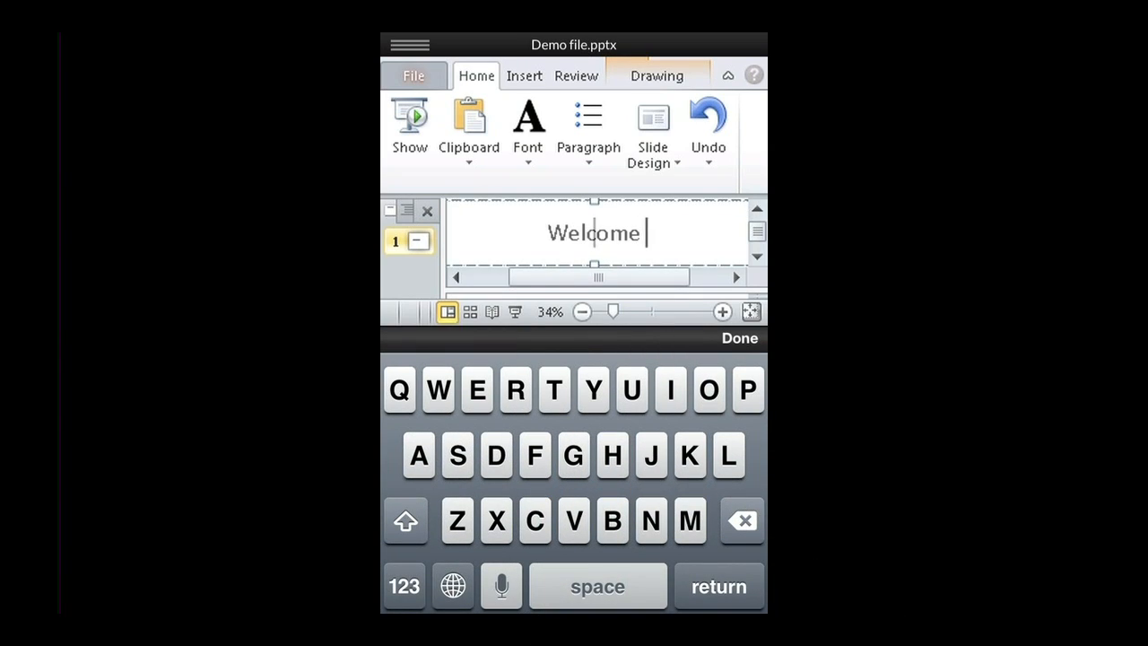